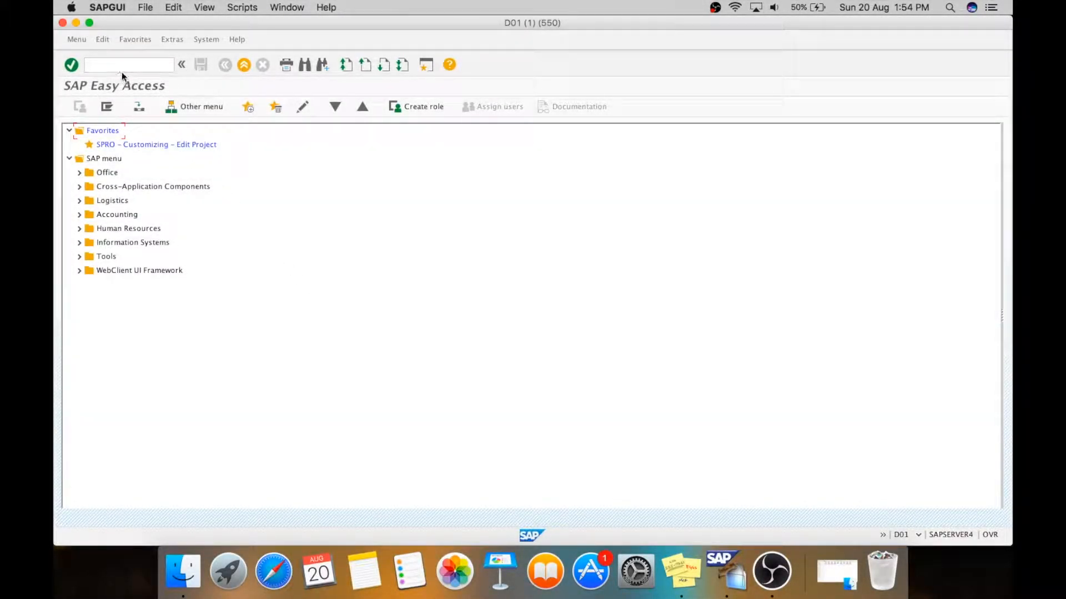
- Enter transaction SPRO in the command field to open Customizing: Execute Project
click(128, 65)
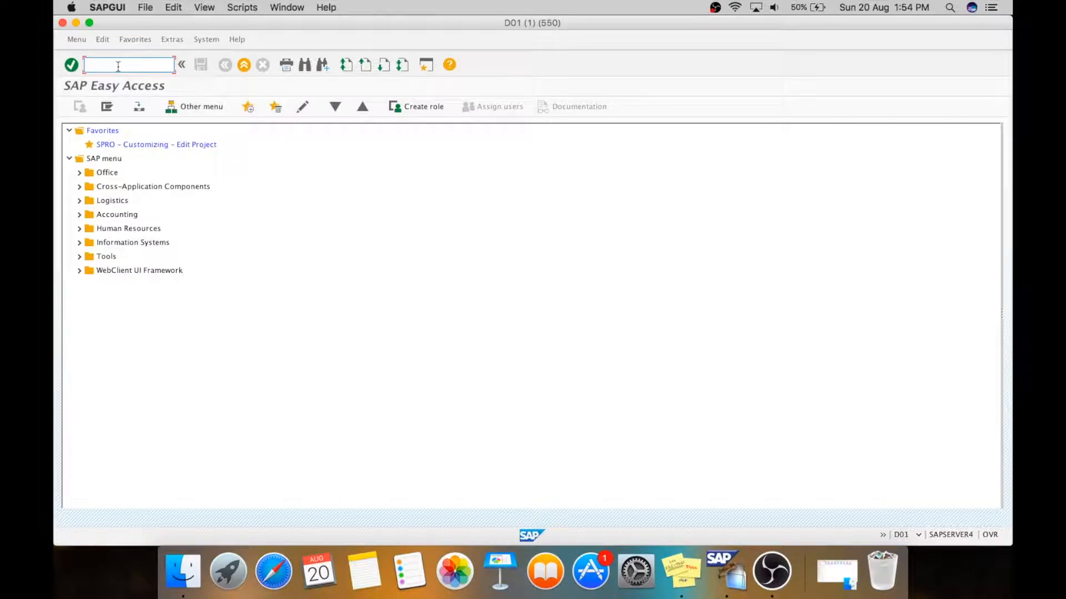
text(spro)
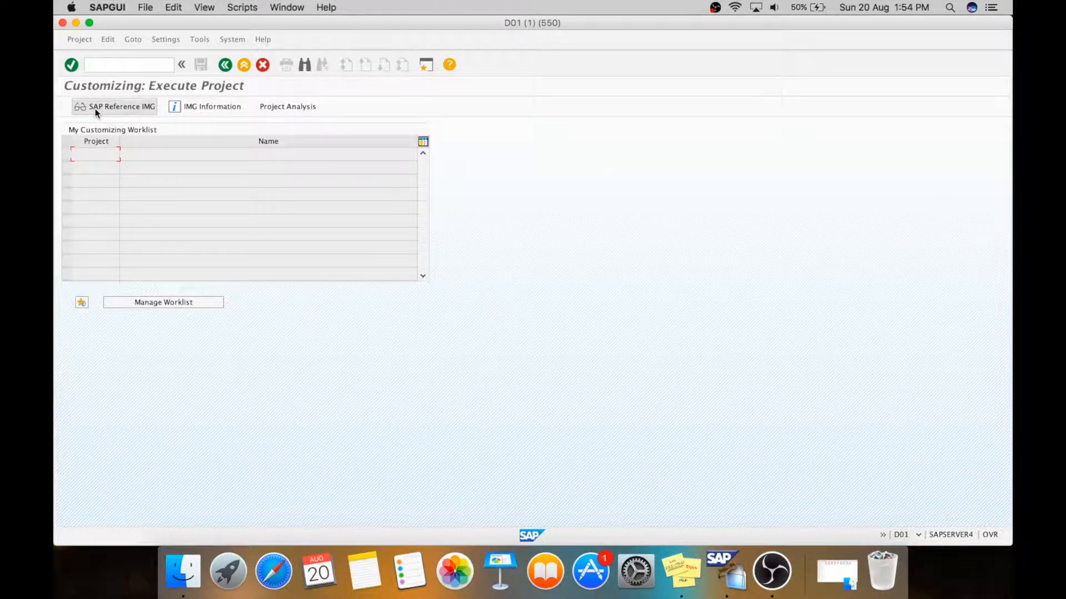
- In the SAP Reference IMG, open Logistics - General > Material Master > Basic Settings > Material Types
click(122, 106)
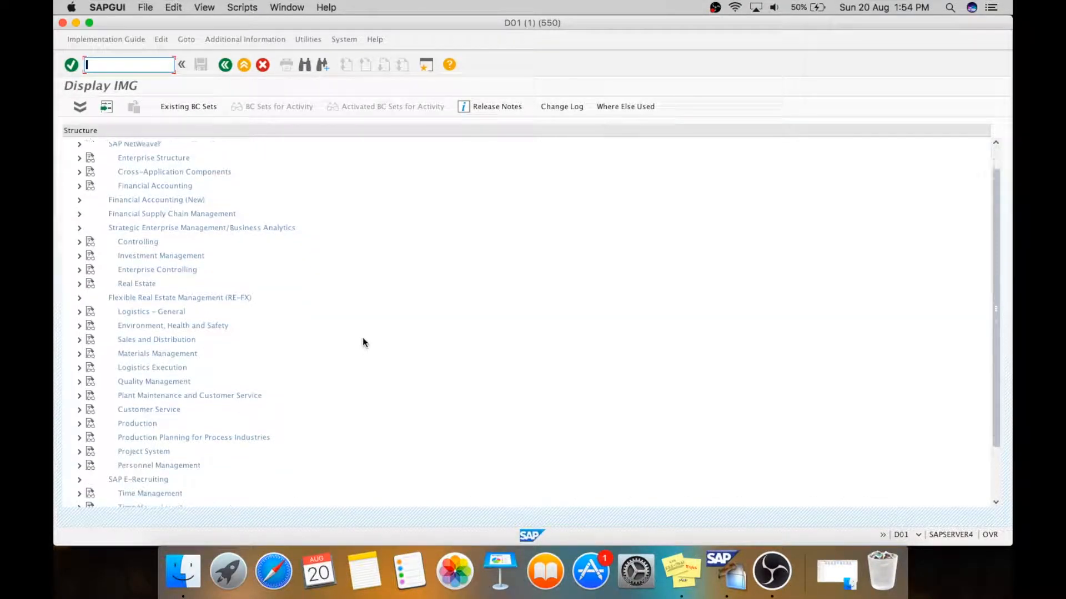
click(78, 312)
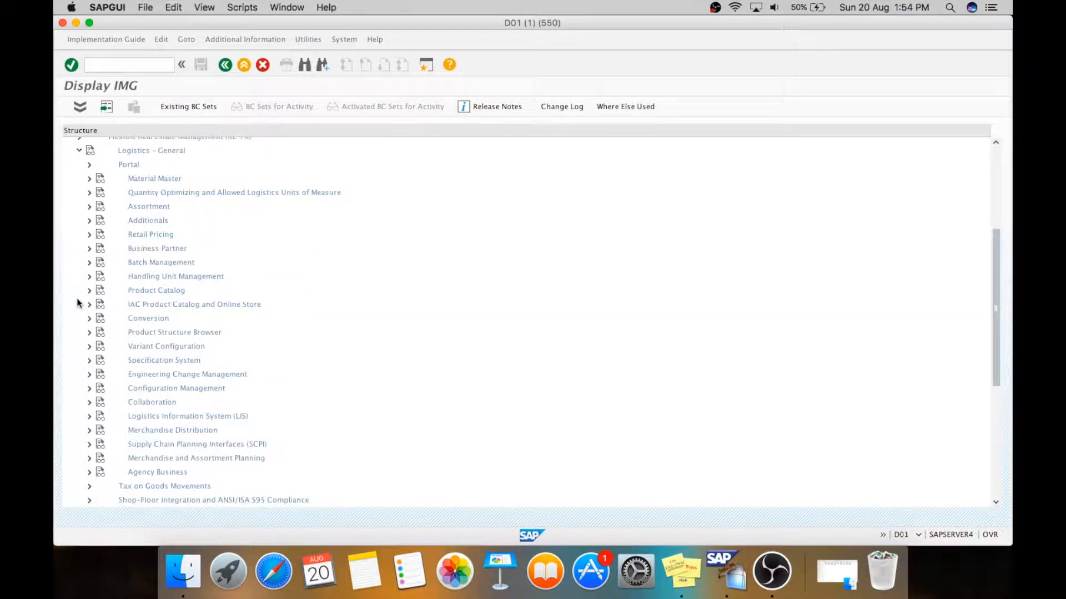
mouse_move(87, 185)
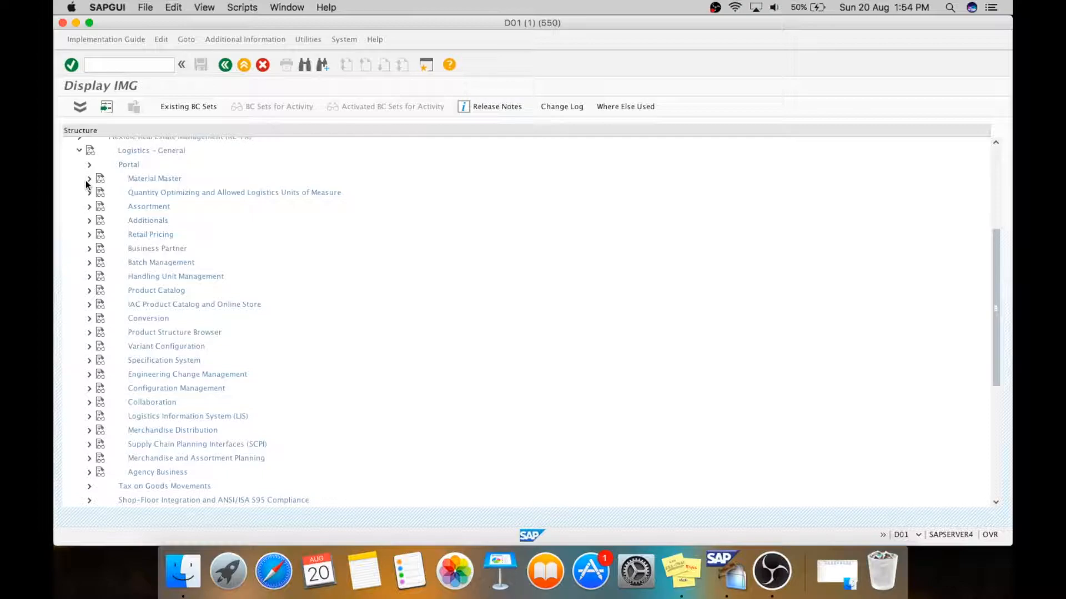
click(89, 178)
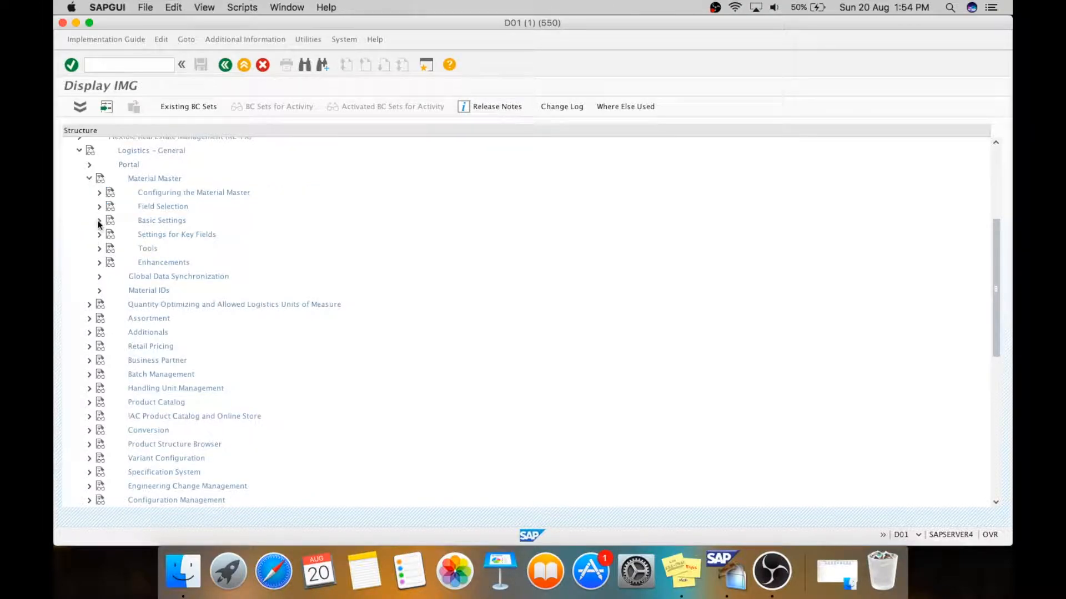
click(100, 221)
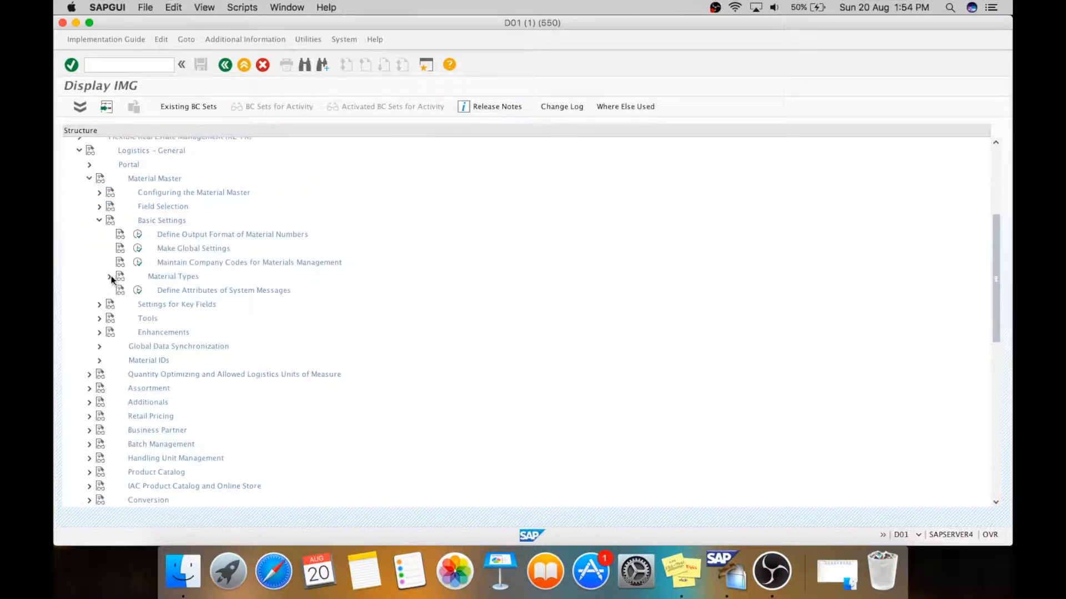
click(109, 276)
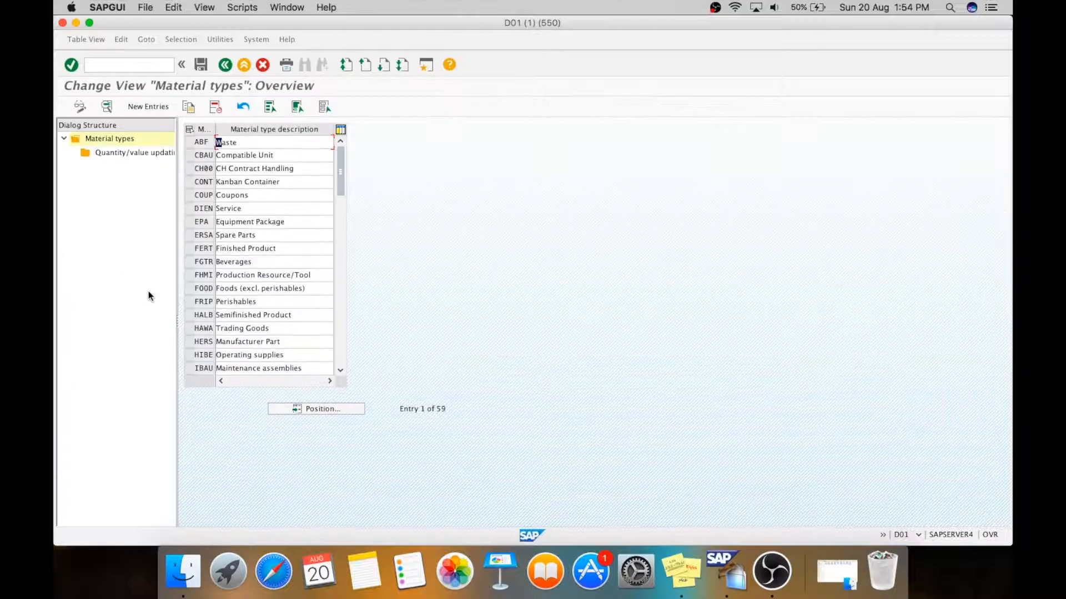
mouse_move(364, 267)
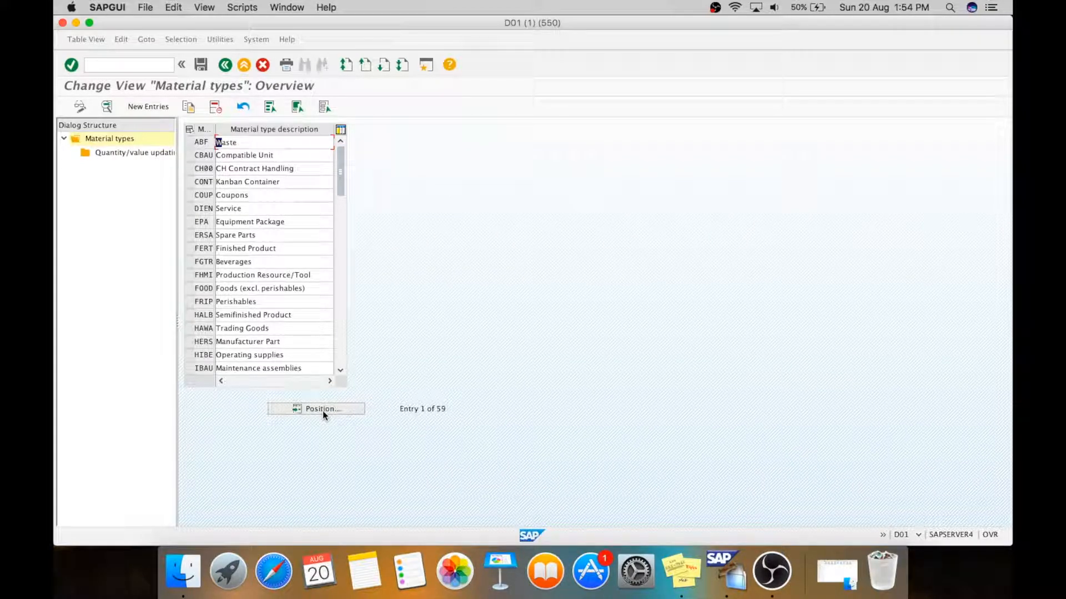
- Position the material types list on ROH Raw materials and select that entry
click(315, 409)
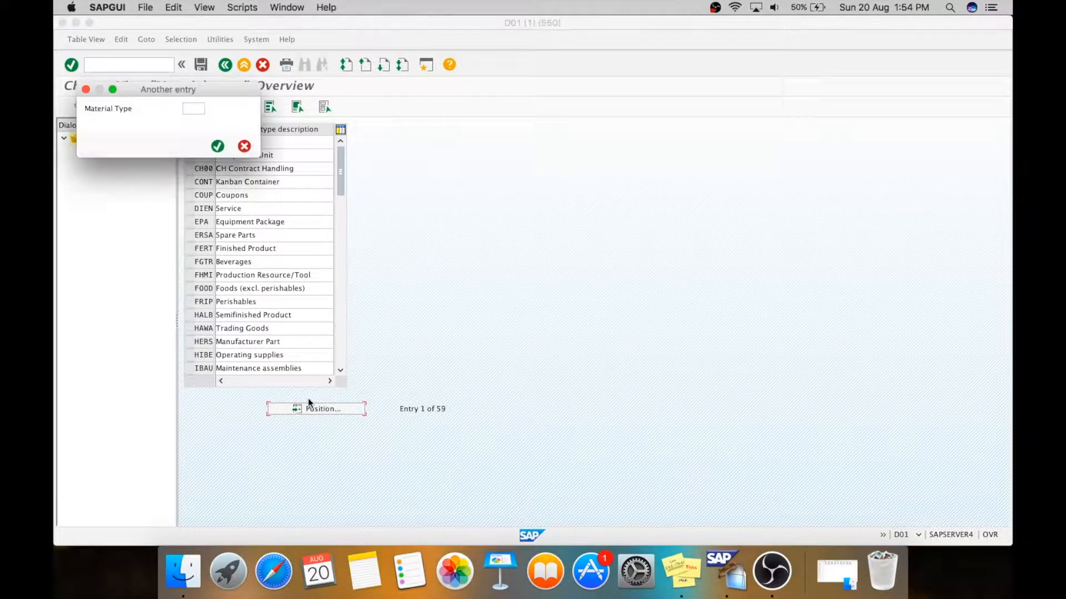
text(ro)
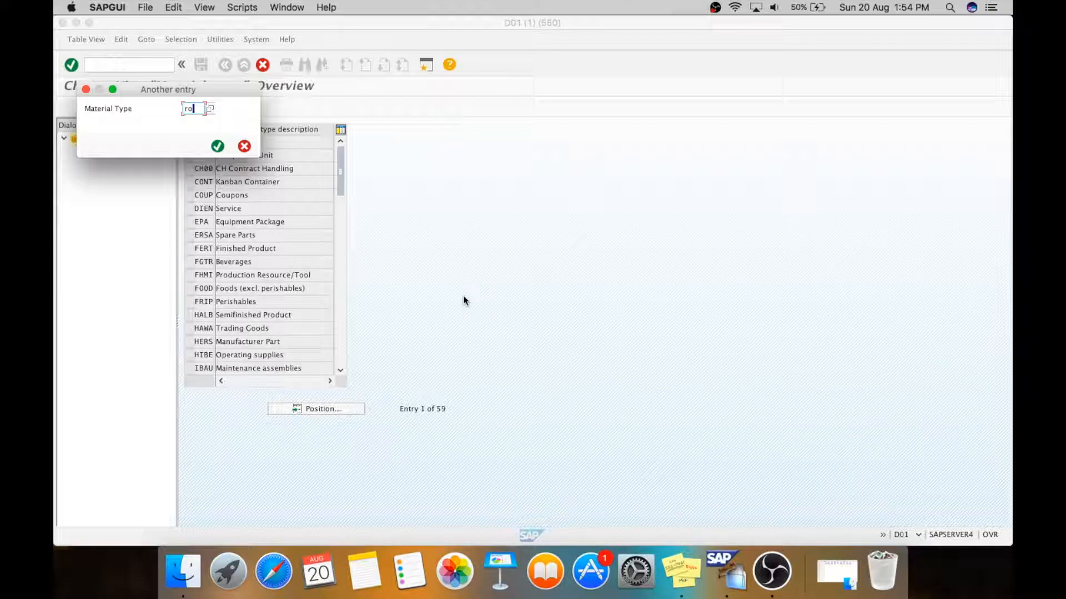
click(217, 146)
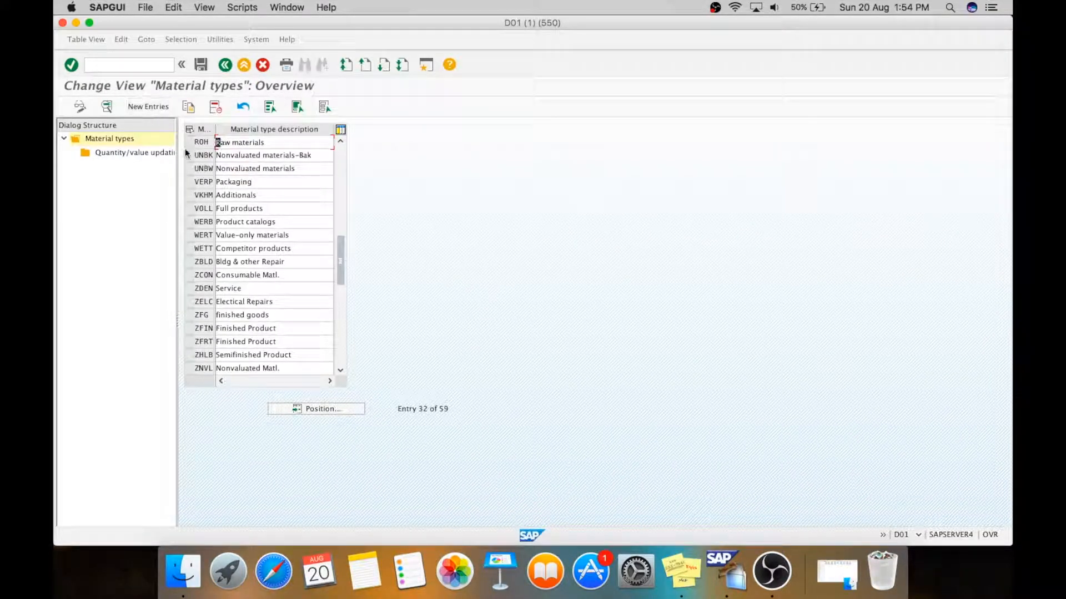
click(200, 143)
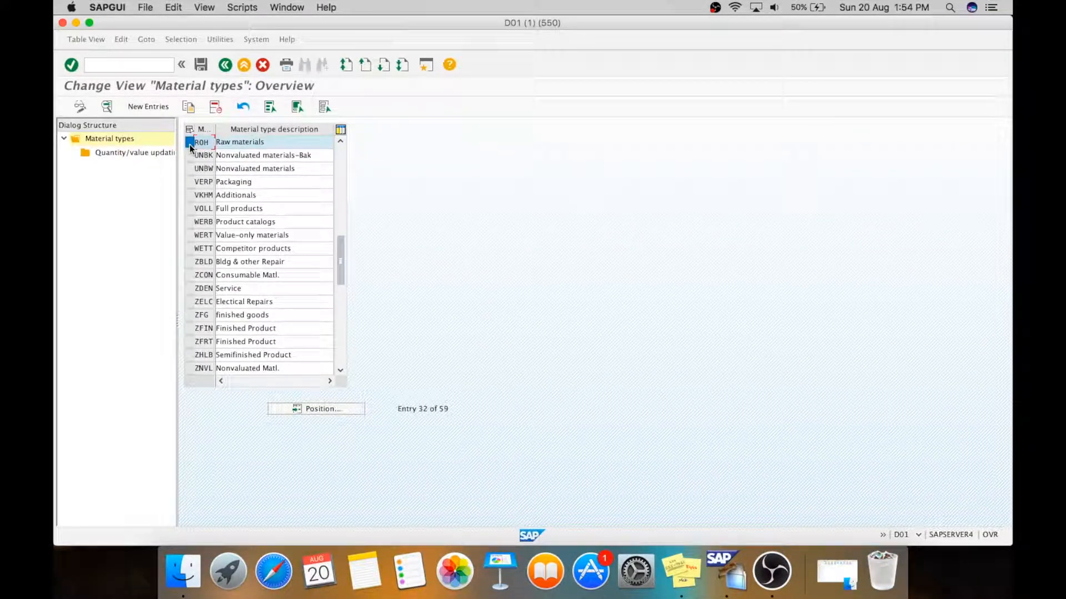
mouse_move(107, 107)
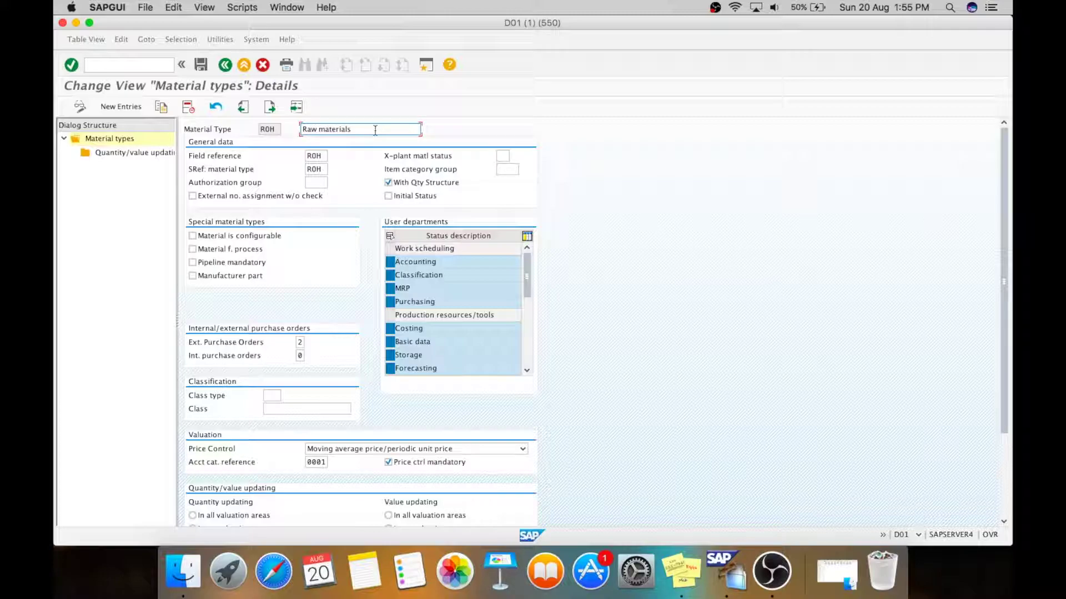
mouse_move(620, 221)
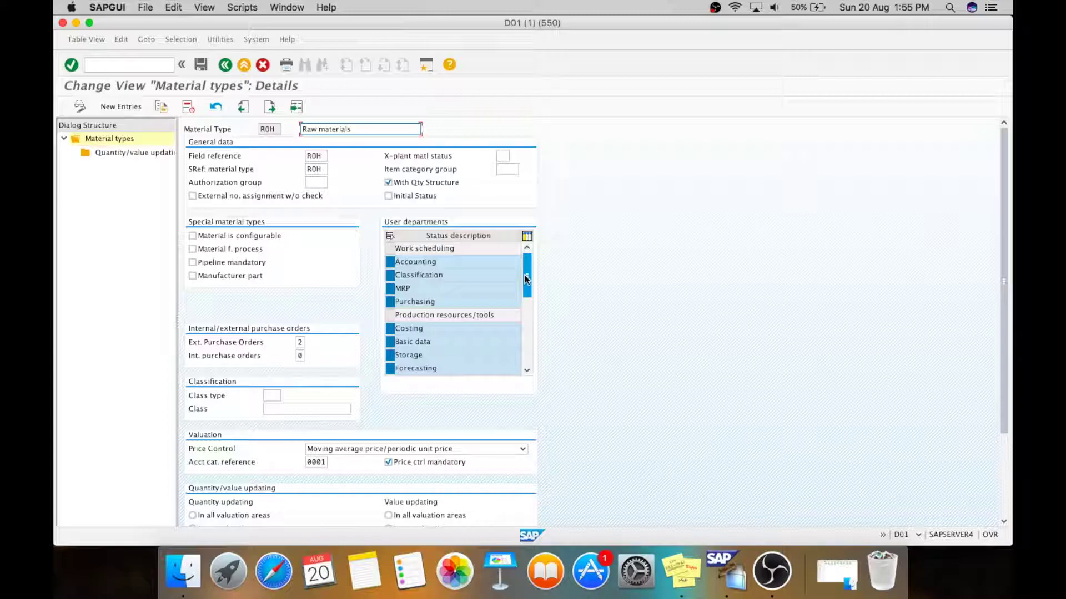
mouse_move(526, 290)
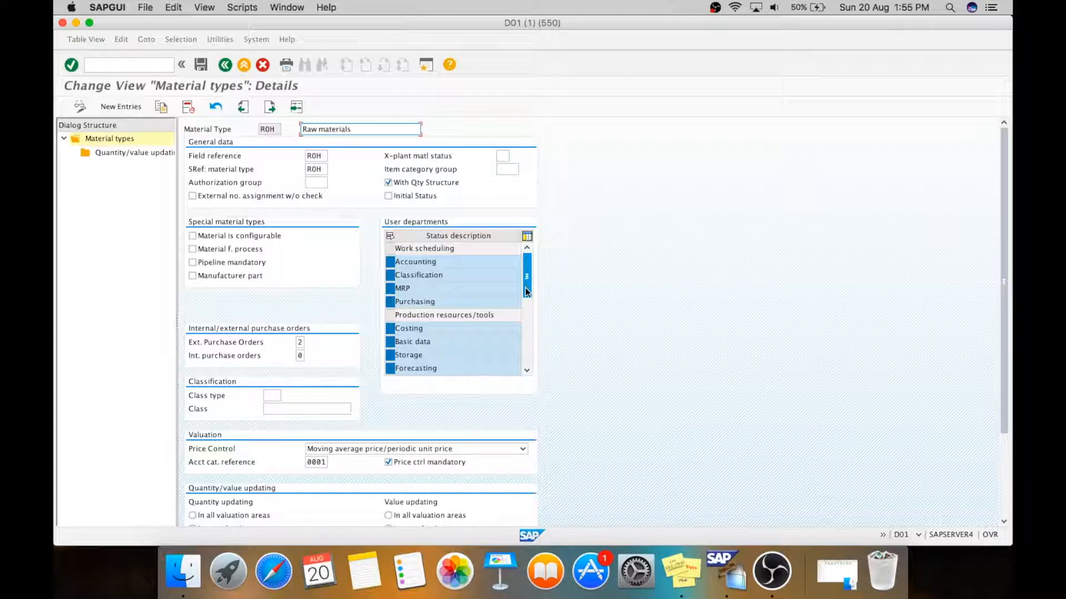
scroll(down, 3)
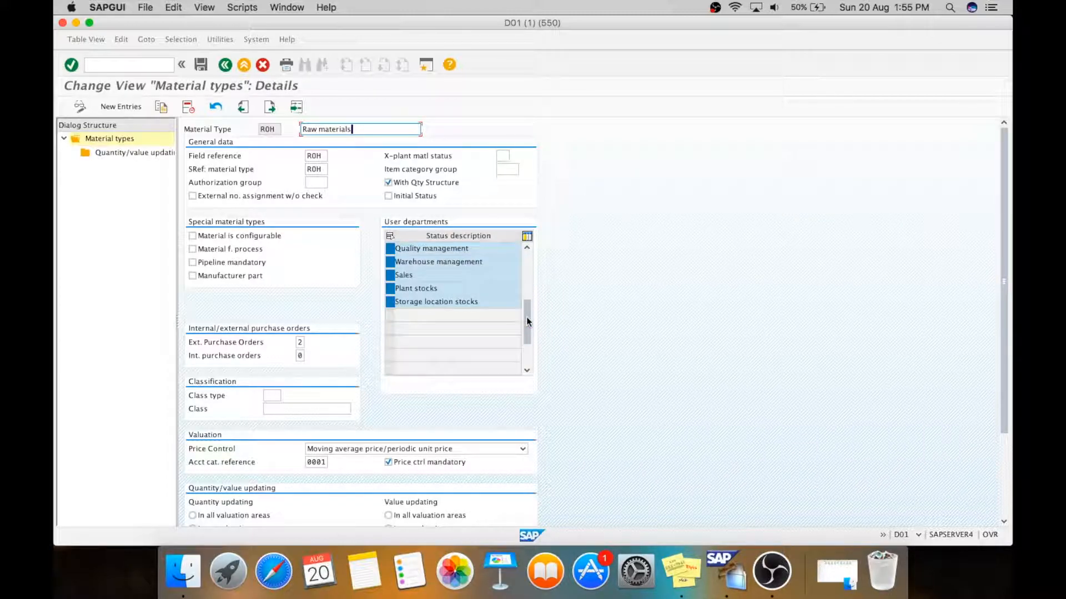
scroll(down, 3)
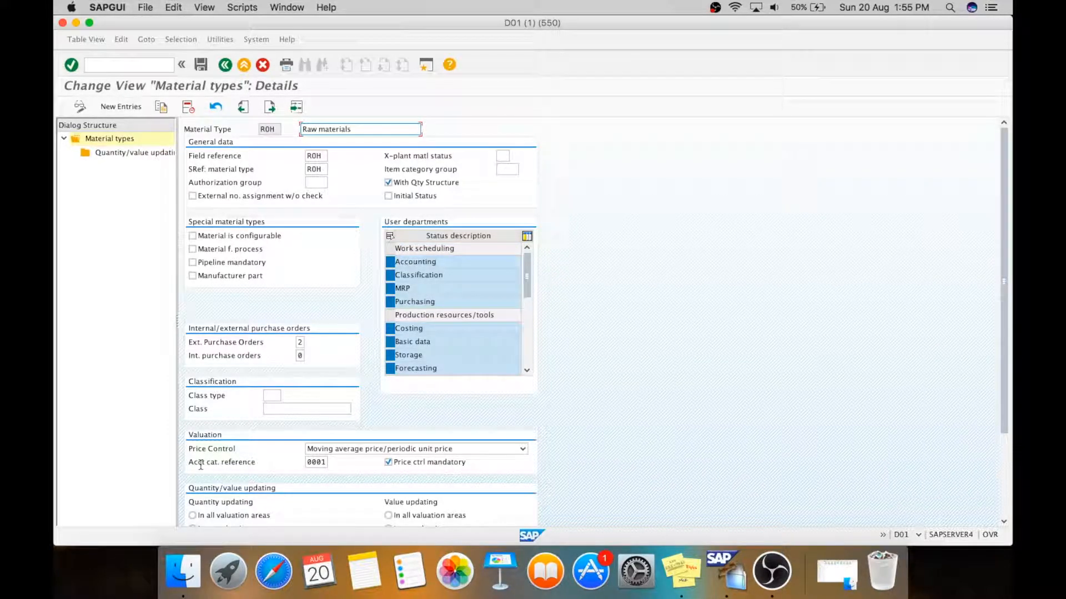
click(521, 448)
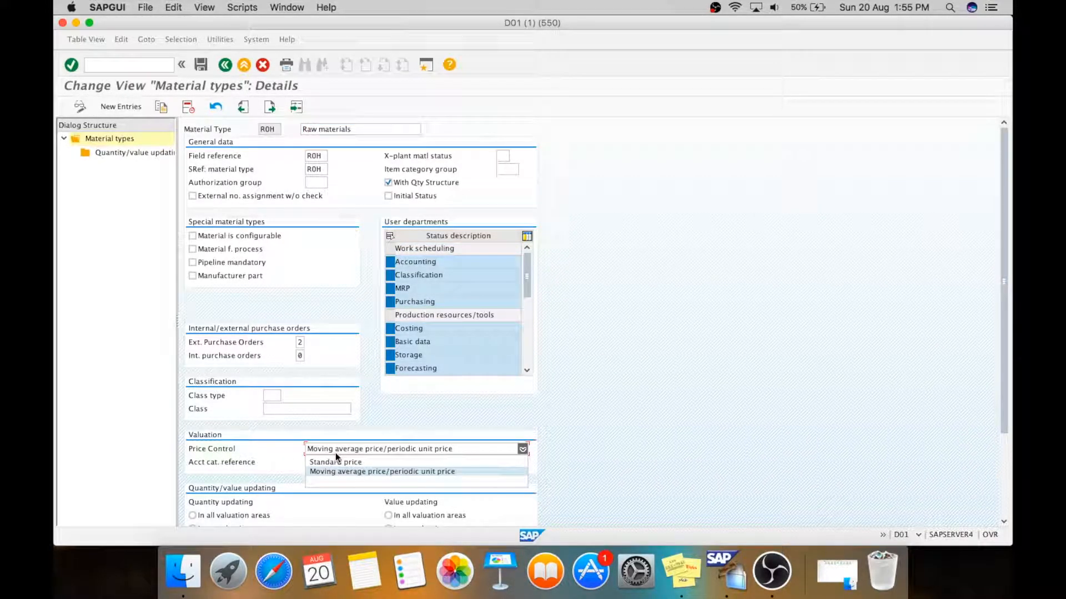
mouse_move(378, 475)
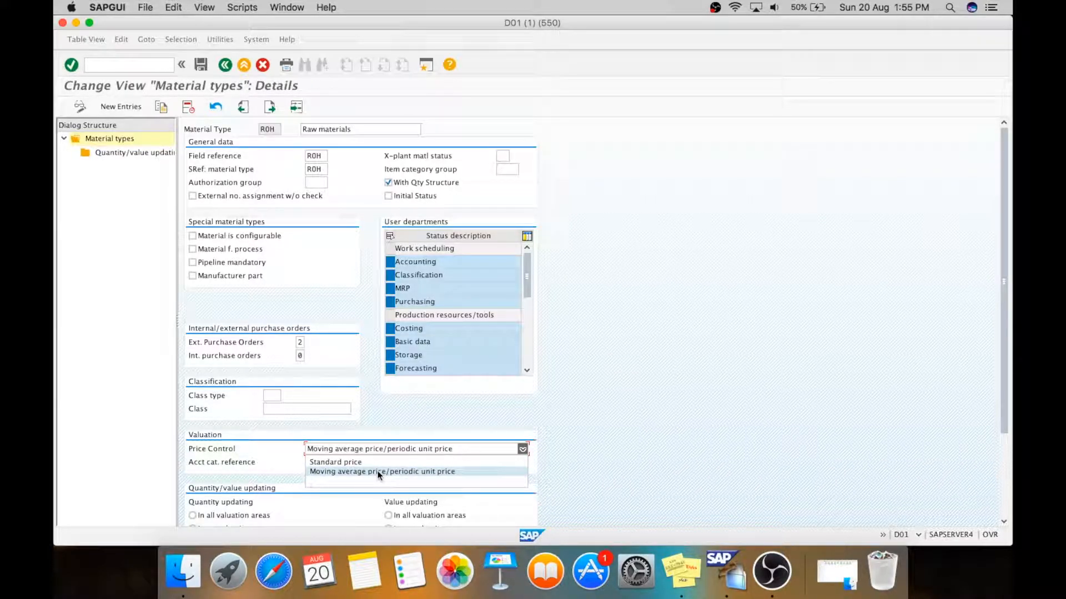
click(382, 471)
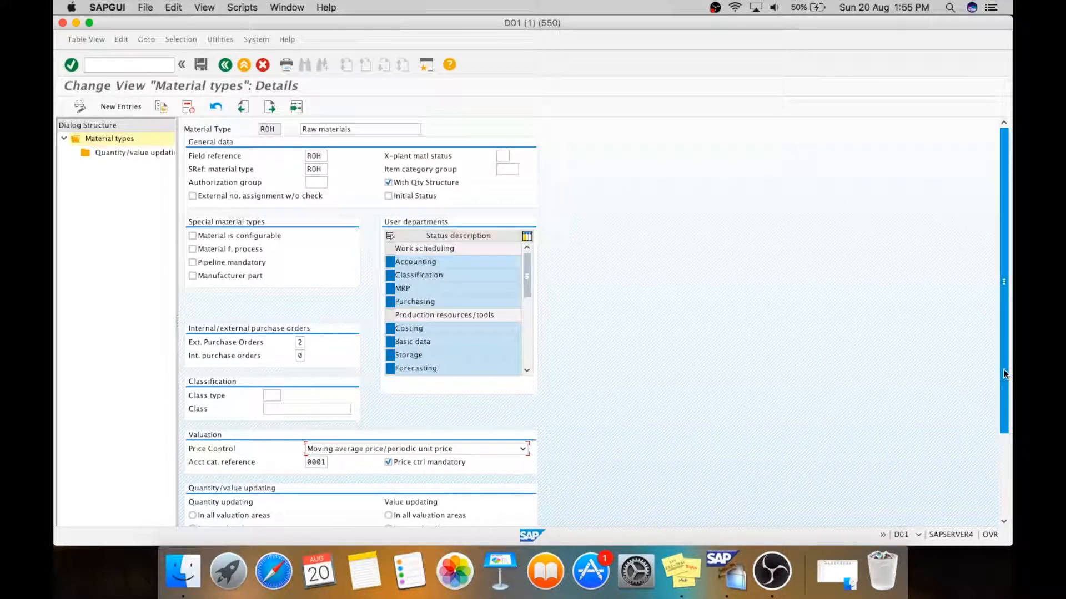
scroll(down, 3)
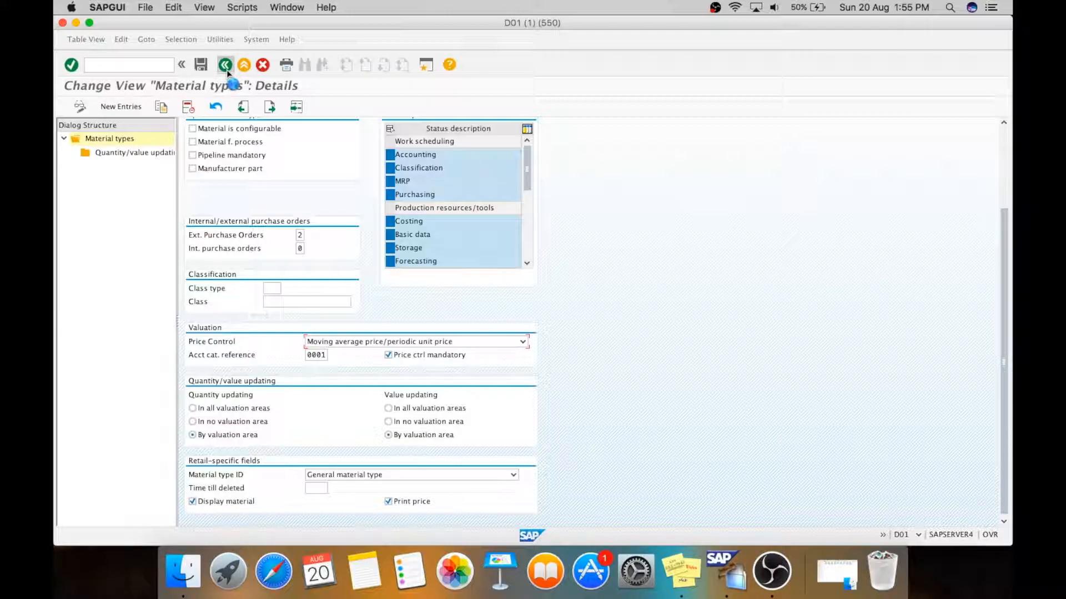
click(225, 64)
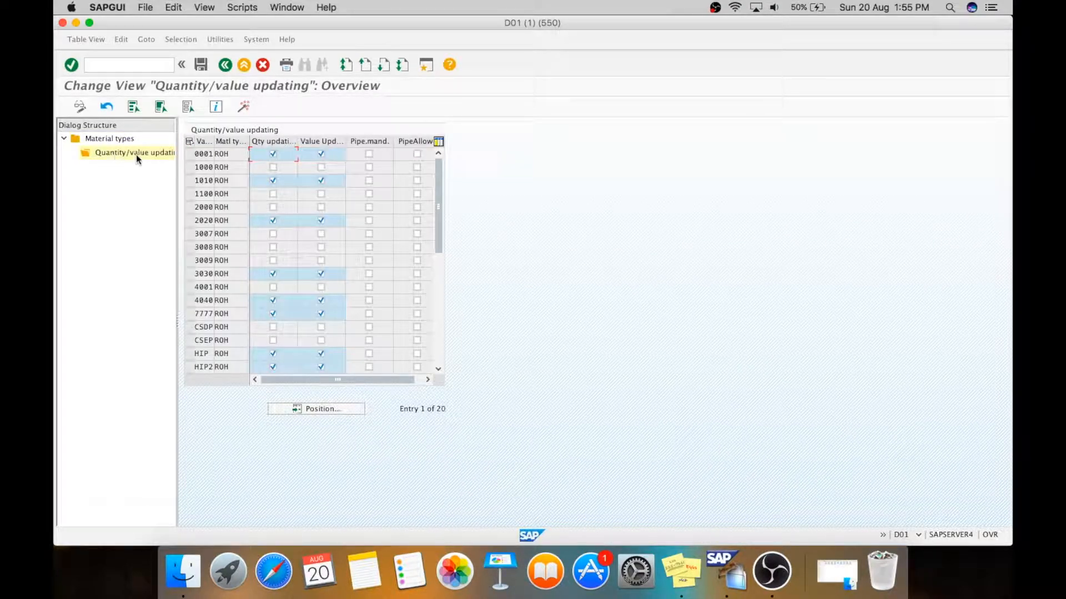
mouse_move(510, 214)
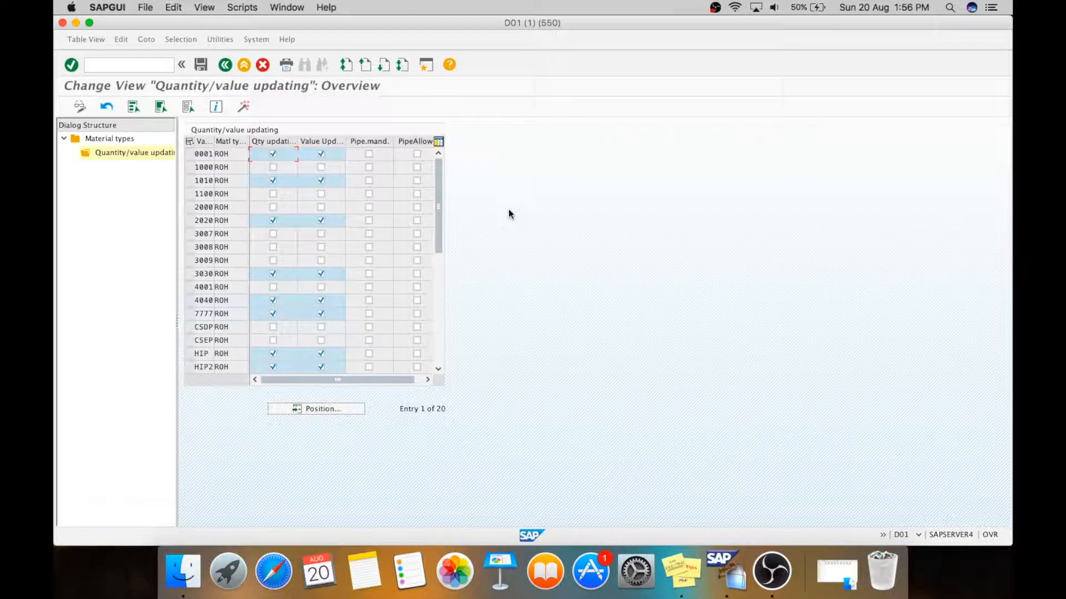
mouse_move(273, 81)
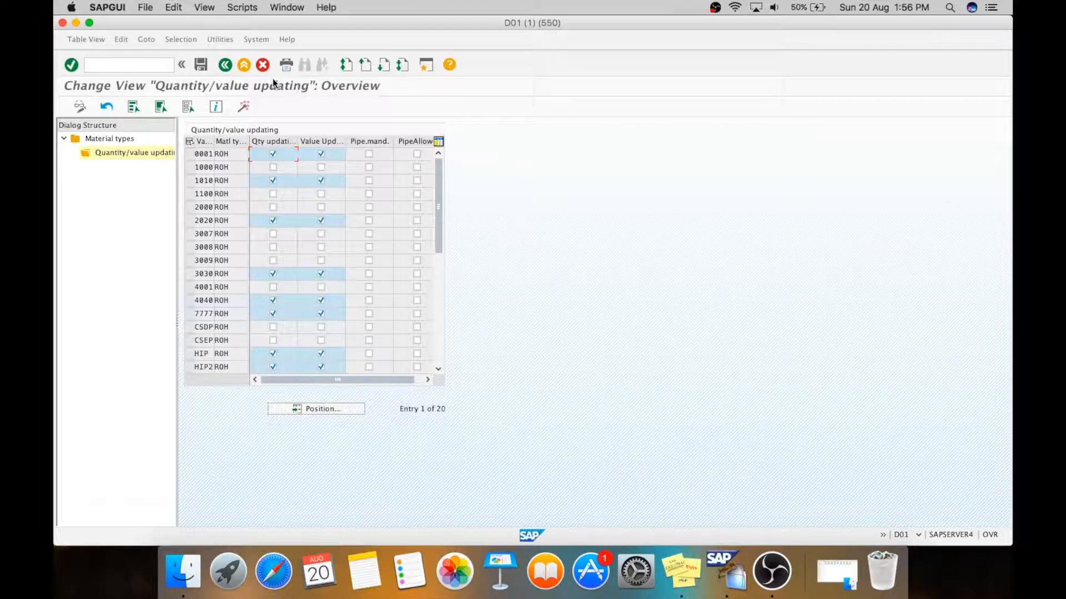
- Re-enable value updating for valuation area 0001 and review the valuation area list
click(320, 154)
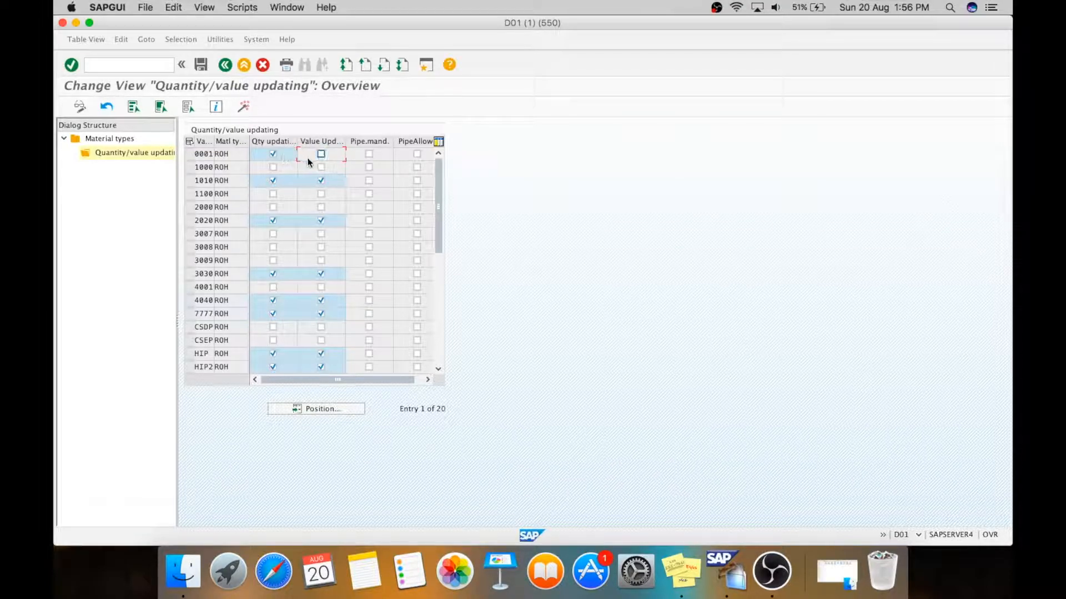
click(321, 154)
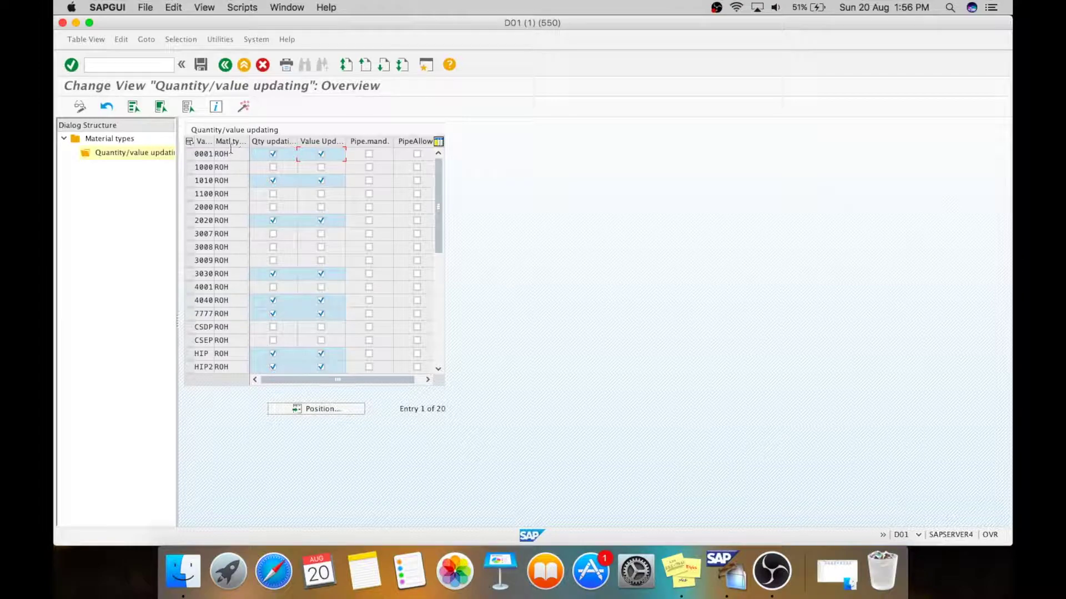
mouse_move(202, 142)
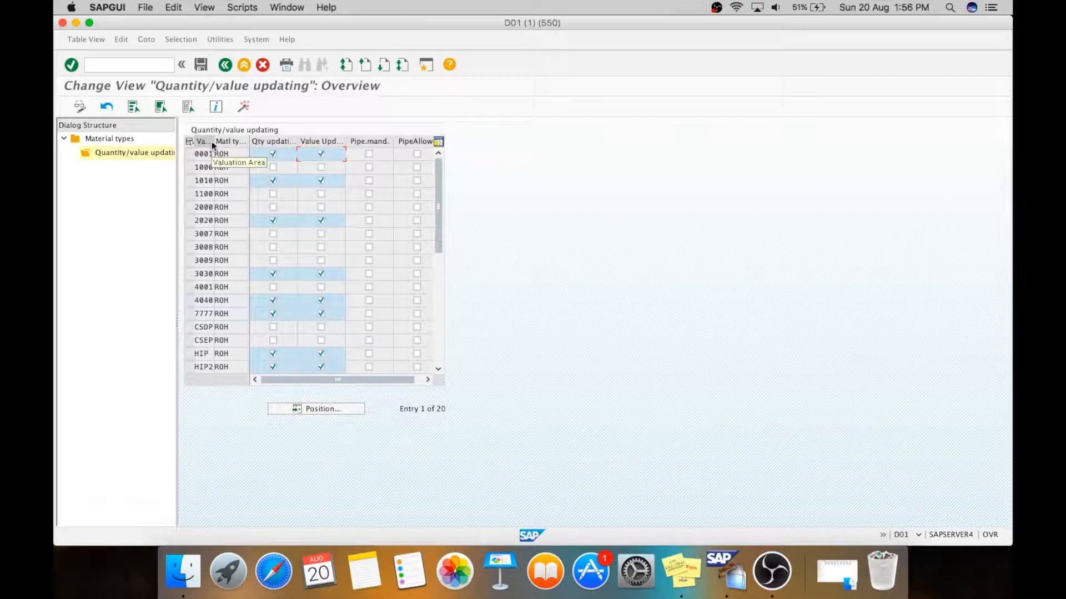
drag(214, 141, 245, 141)
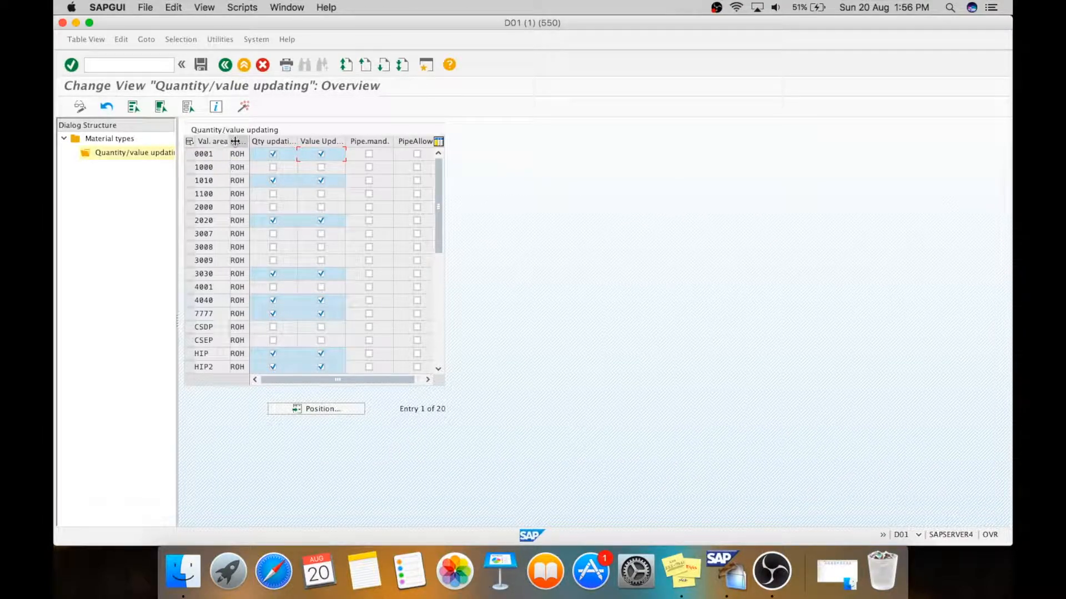
mouse_move(215, 141)
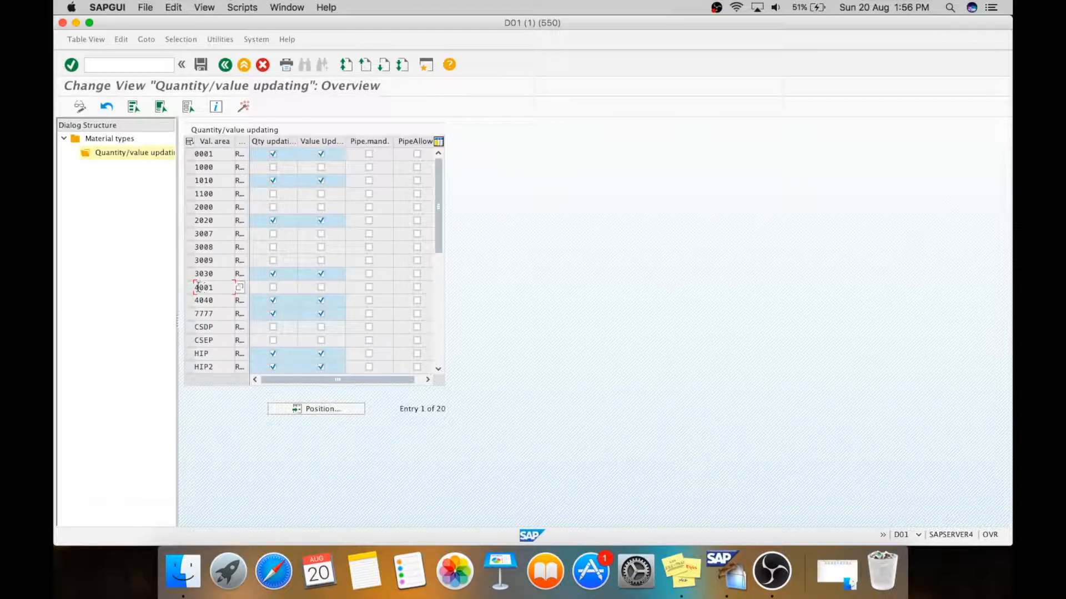
click(193, 287)
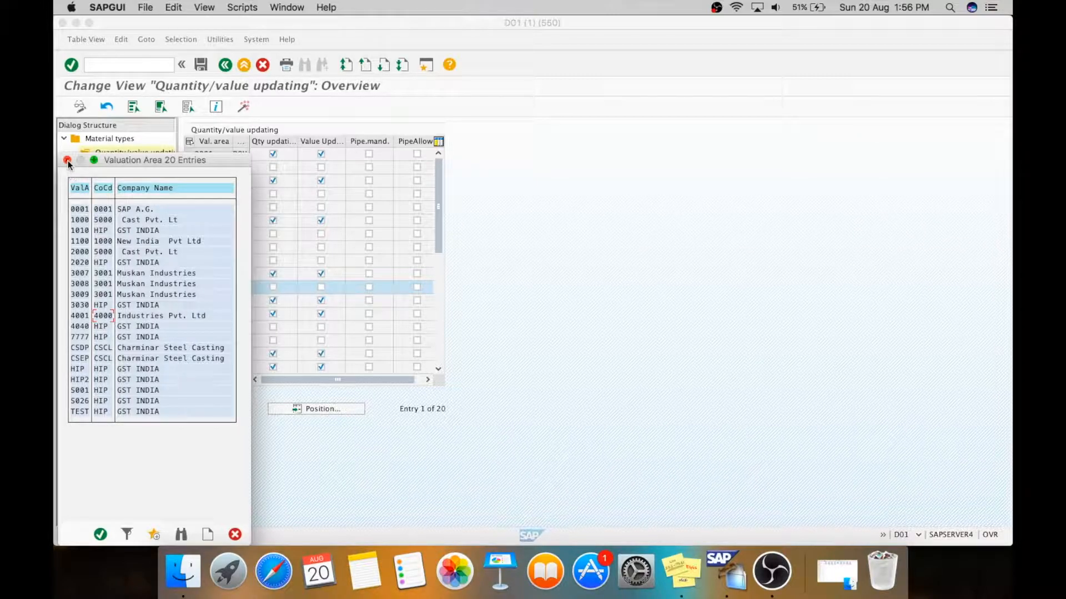
click(67, 161)
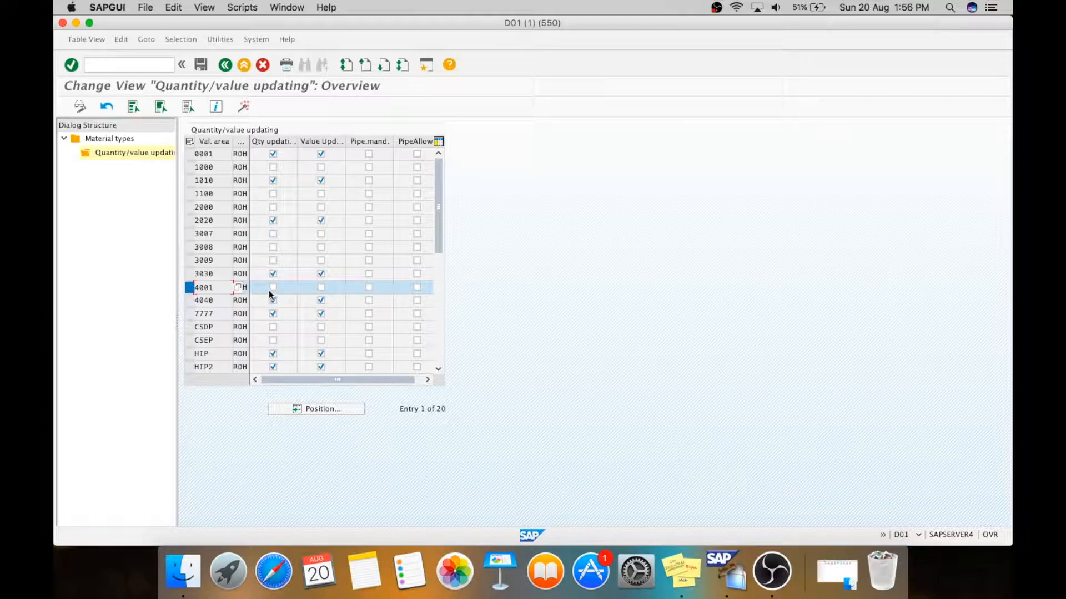
- Turn on quantity and value updating for valuation area 4001, save, and return to Material types
click(272, 287)
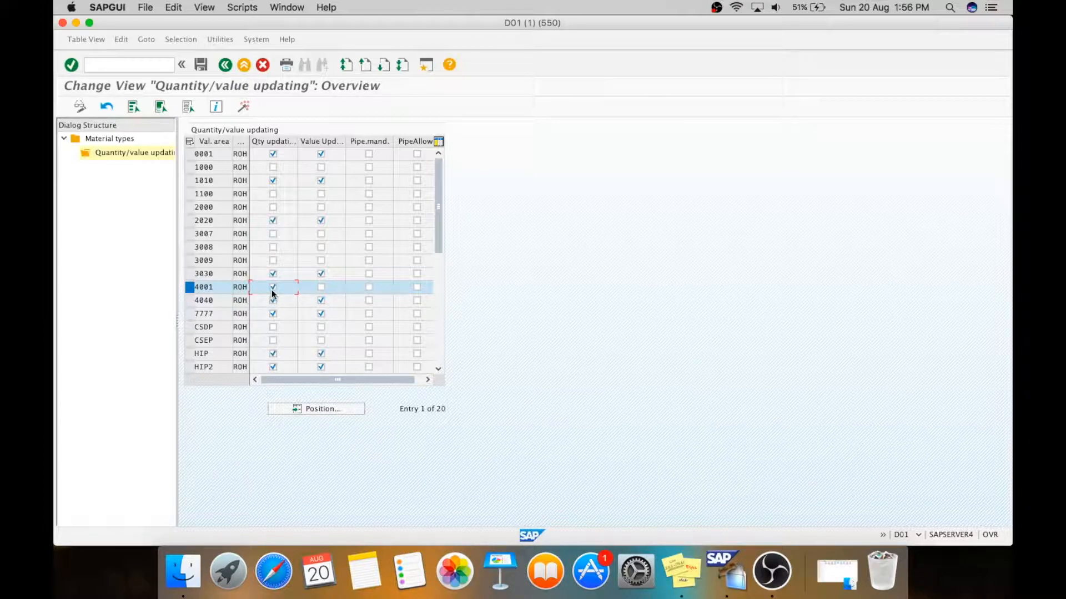
click(321, 287)
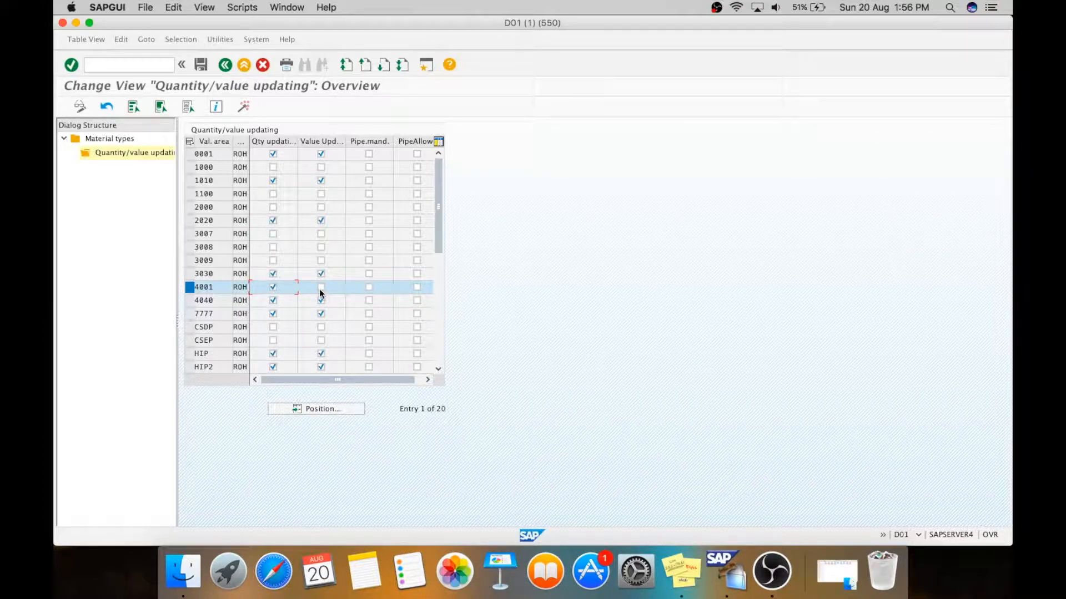
click(321, 287)
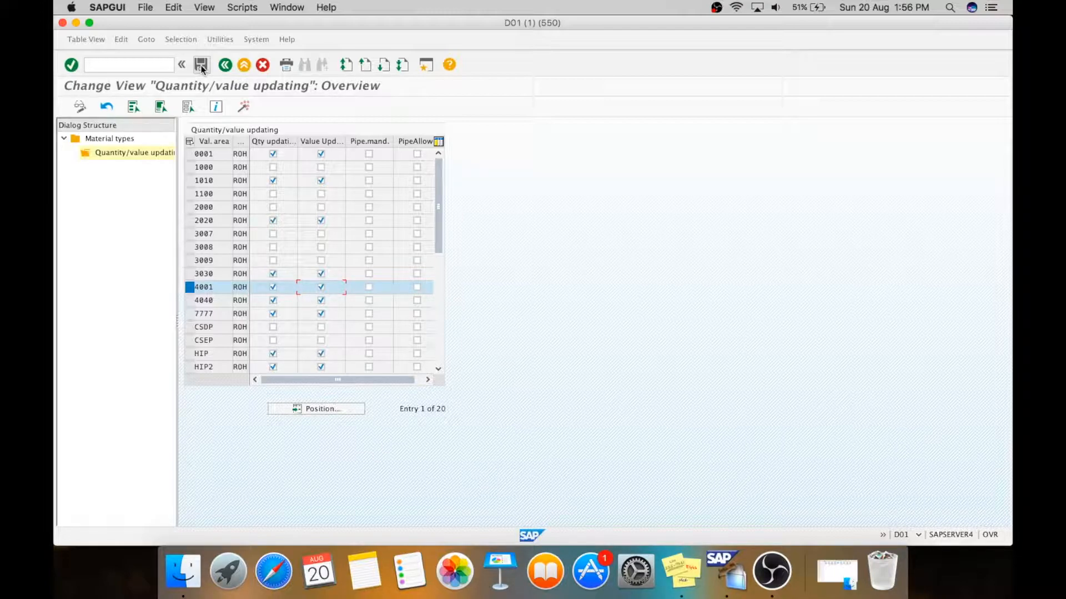
click(272, 287)
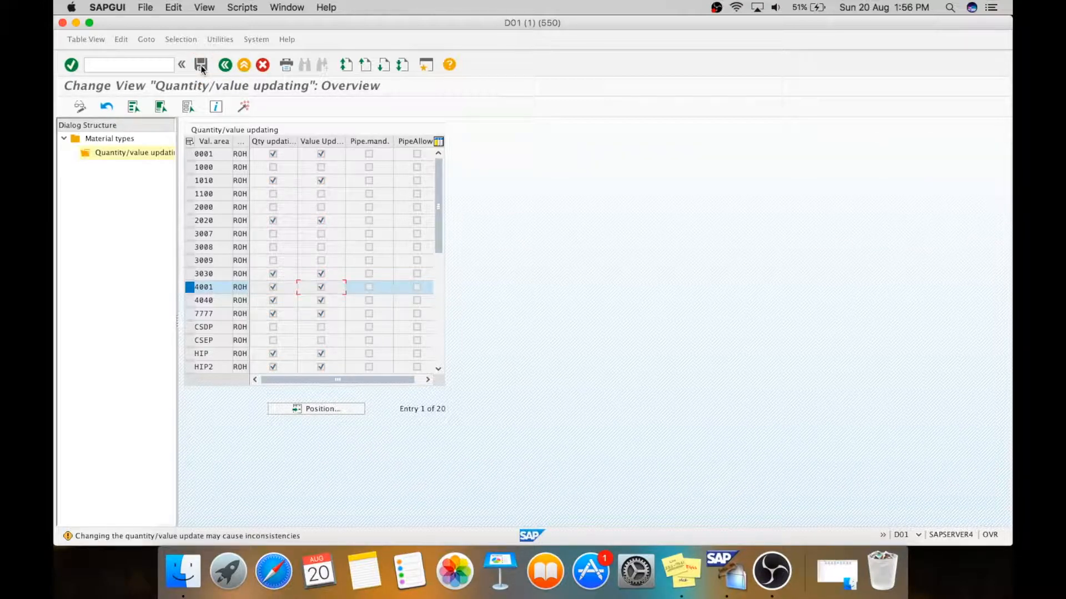
click(110, 139)
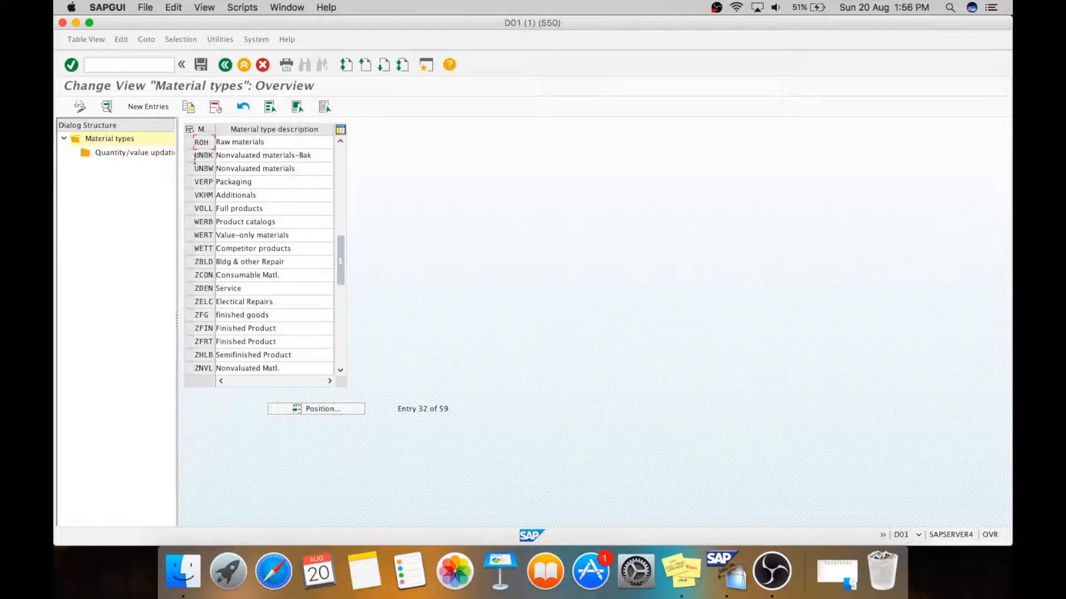
- Select ROH and start copying it under a new material type key
click(196, 142)
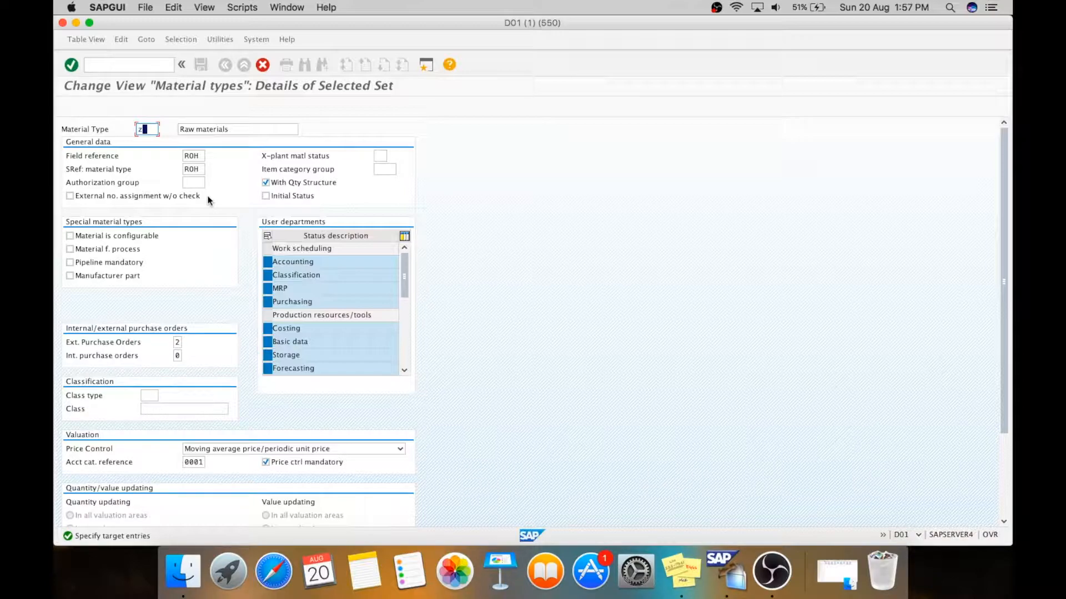
text(roh)
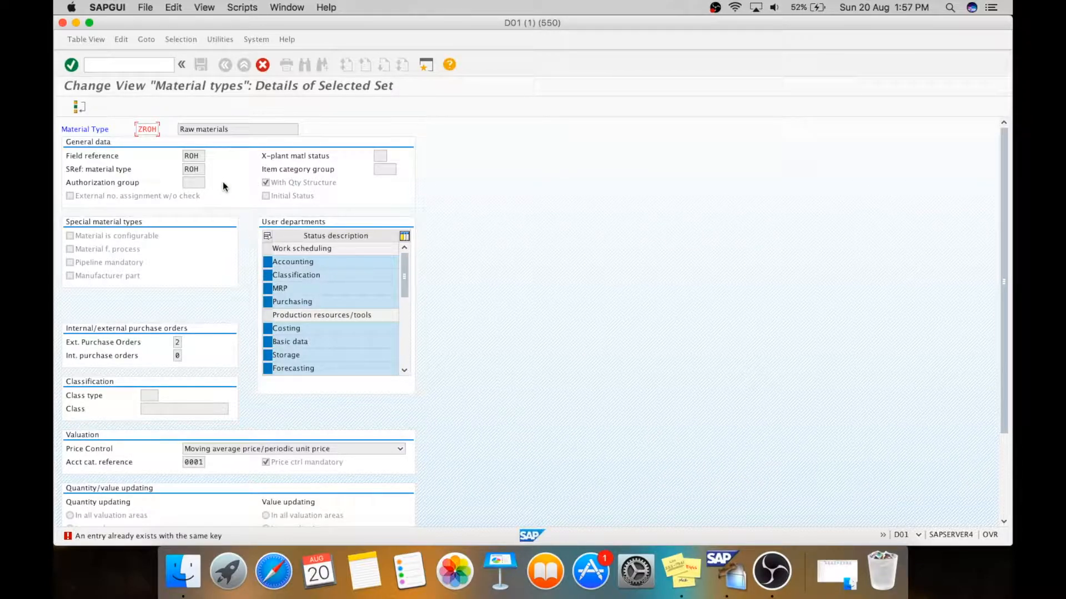
mouse_move(206, 161)
text(AW)
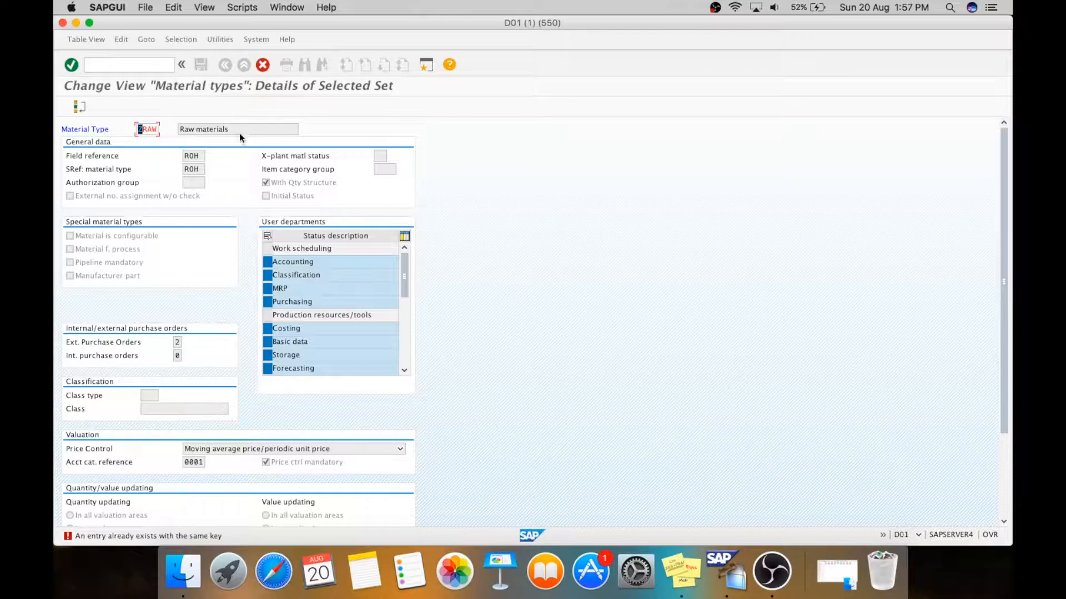
mouse_move(243, 230)
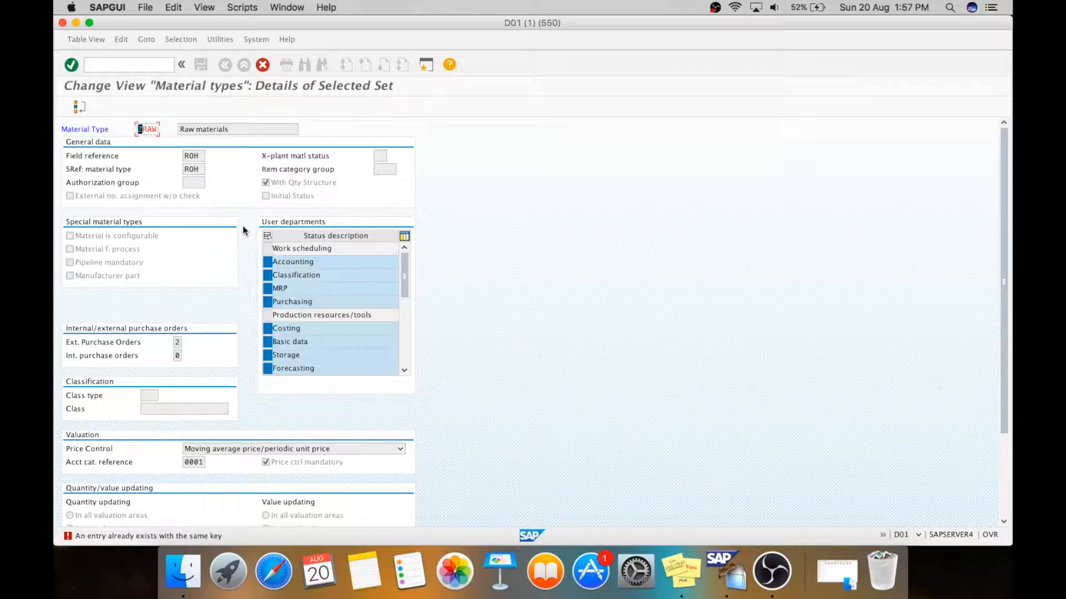
mouse_move(263, 65)
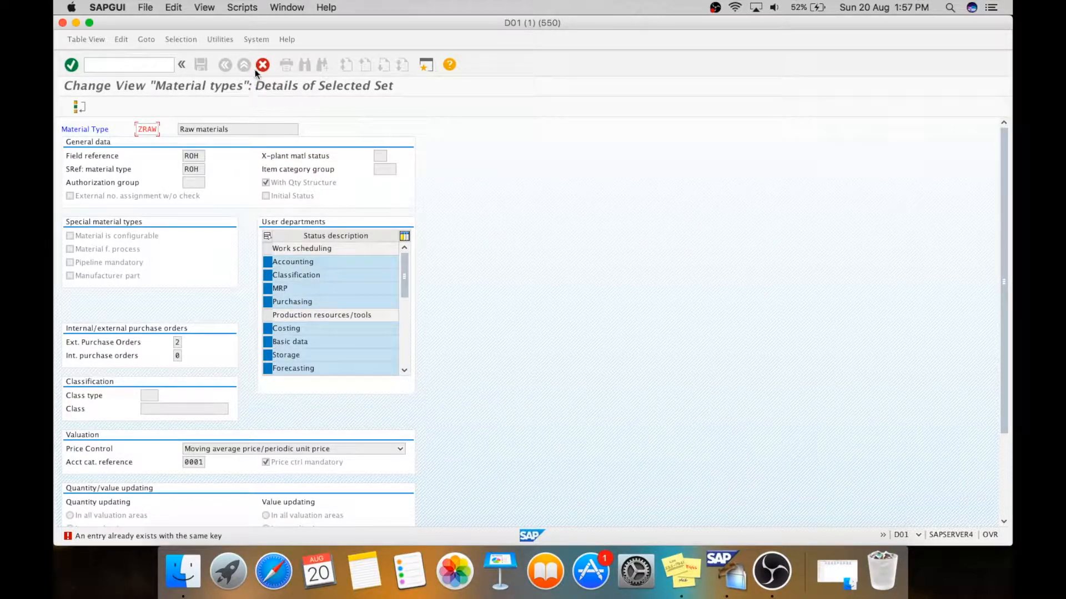
- Cancel the taken key but keep the copy so it can become ZRA1
click(263, 63)
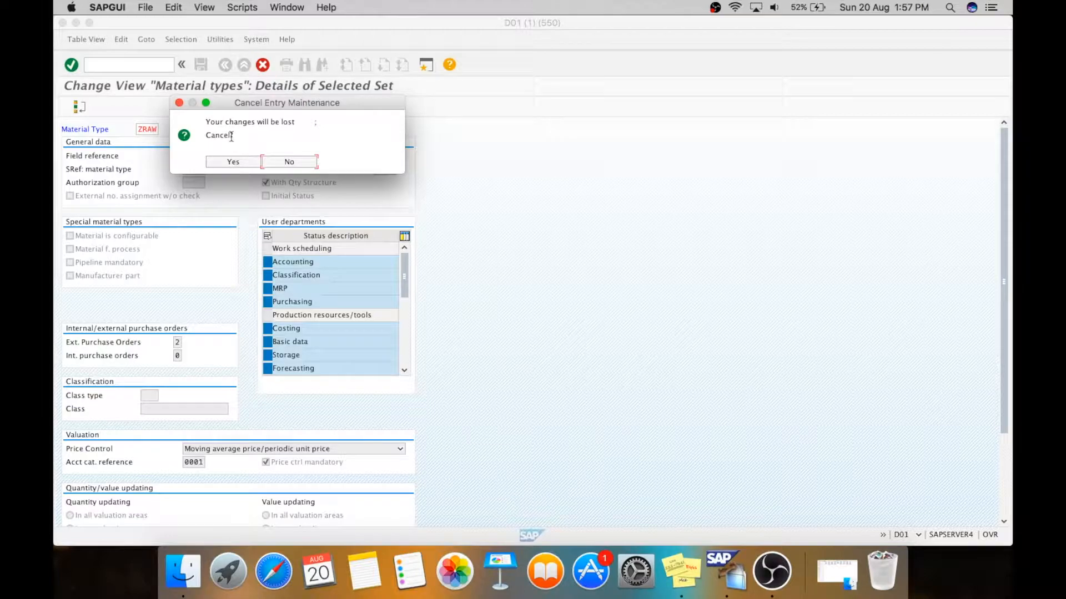
click(289, 161)
text(1)
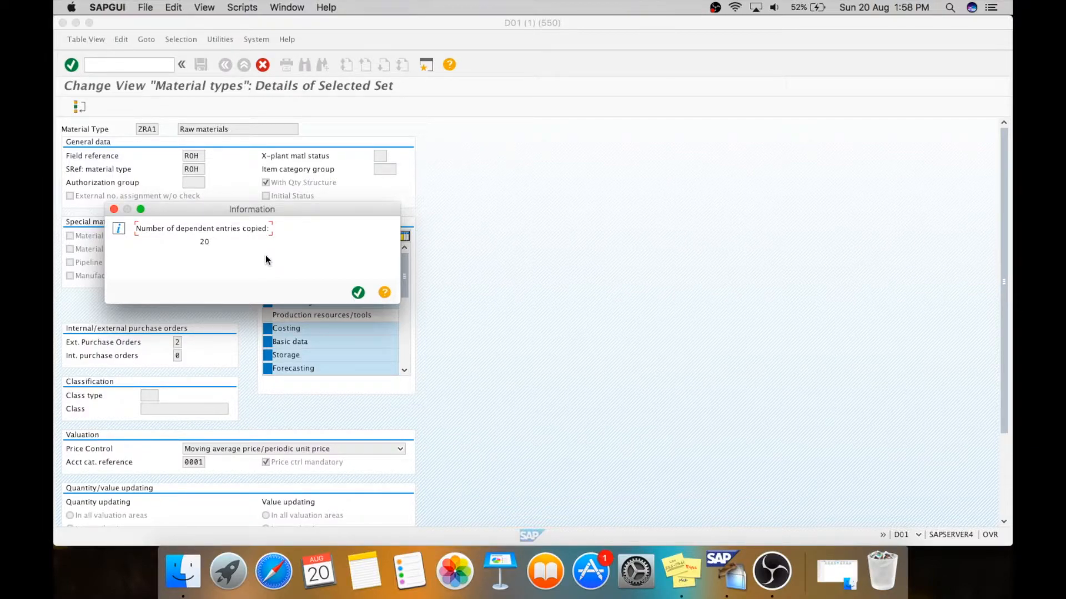
mouse_move(331, 294)
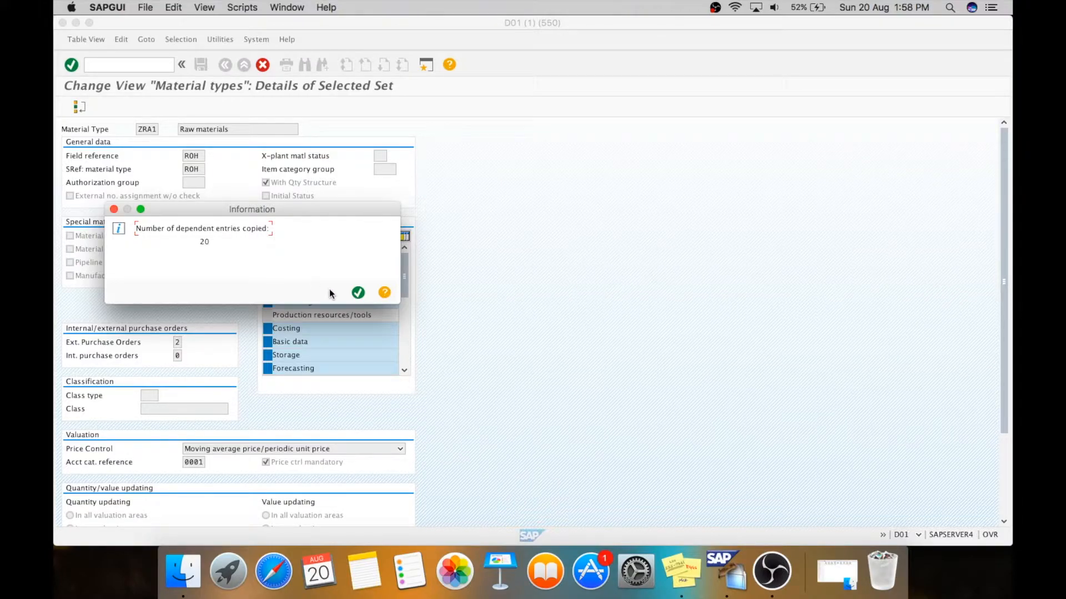
- Acknowledge the 20 copied dependent entries and save material type ZRA1
click(357, 292)
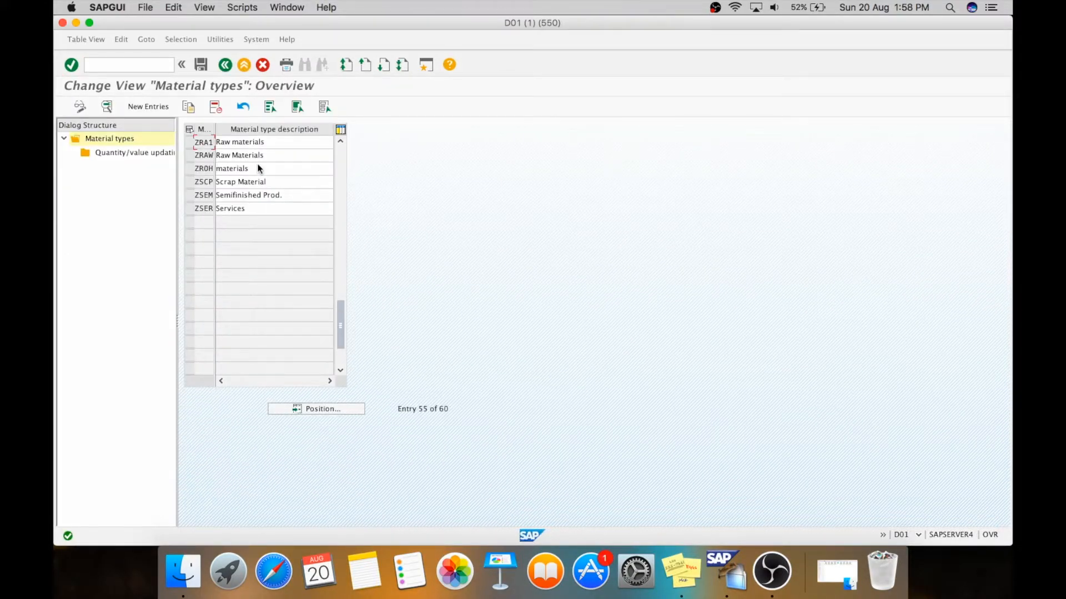
click(200, 64)
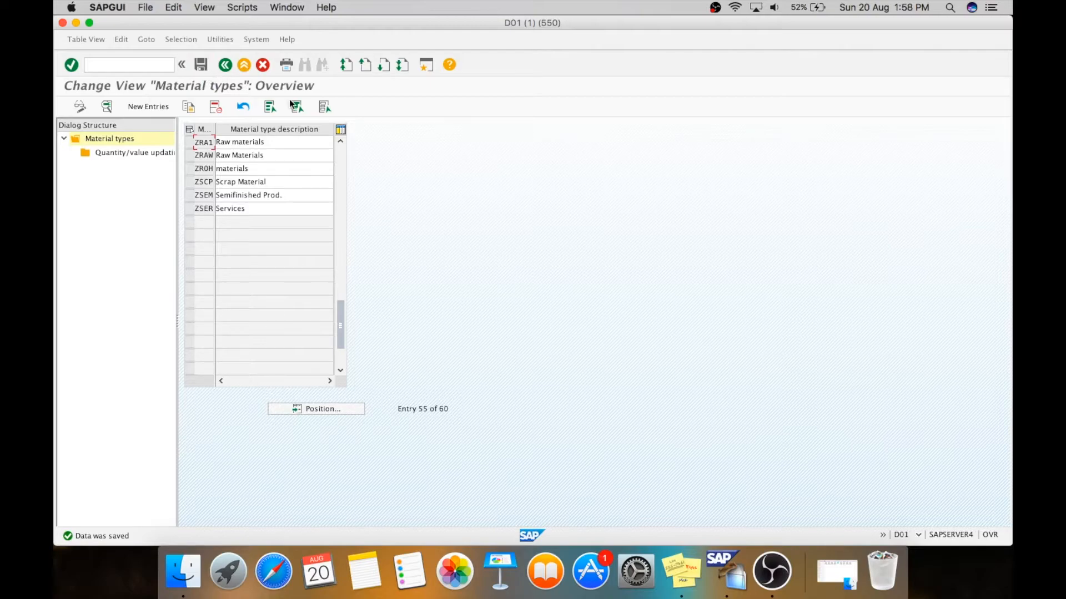